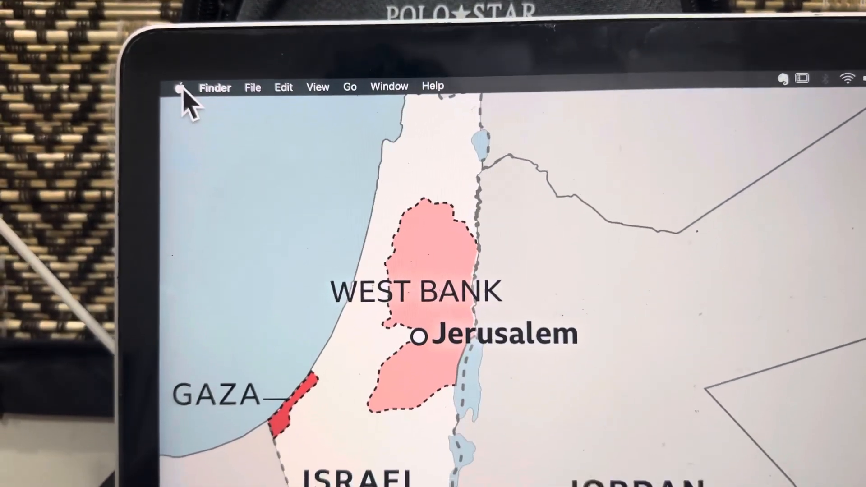
# - Open About This Mac's Storage tab showing 5.71 GB free of 121.12 GB
pyautogui.click(214, 87)
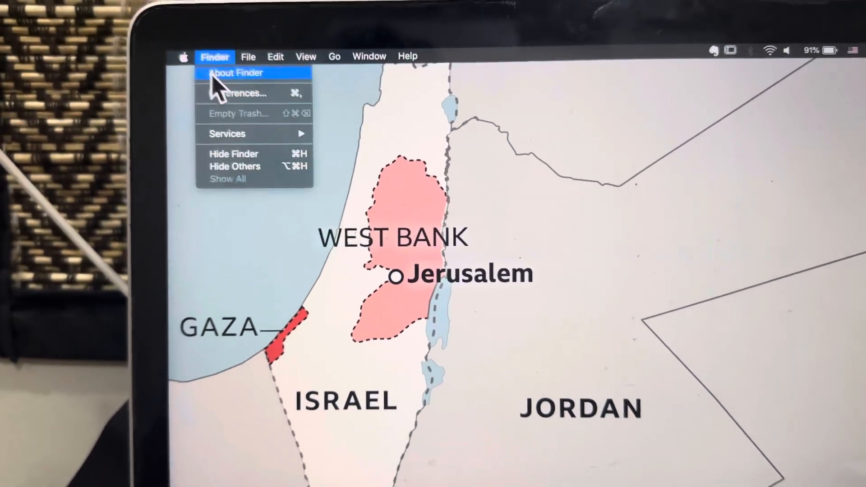
pyautogui.click(182, 56)
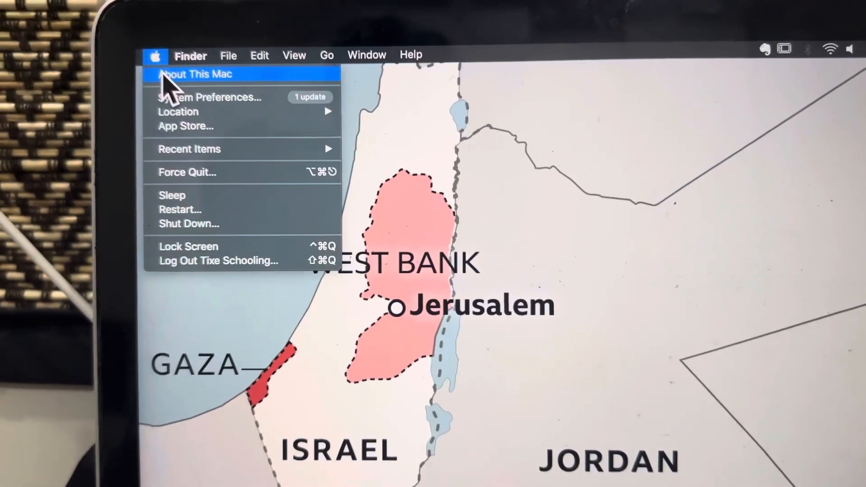
pyautogui.click(194, 74)
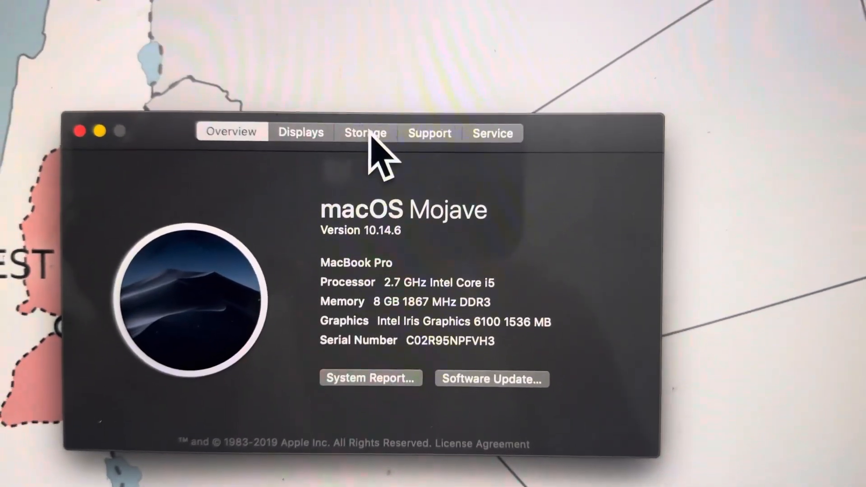
pyautogui.click(364, 132)
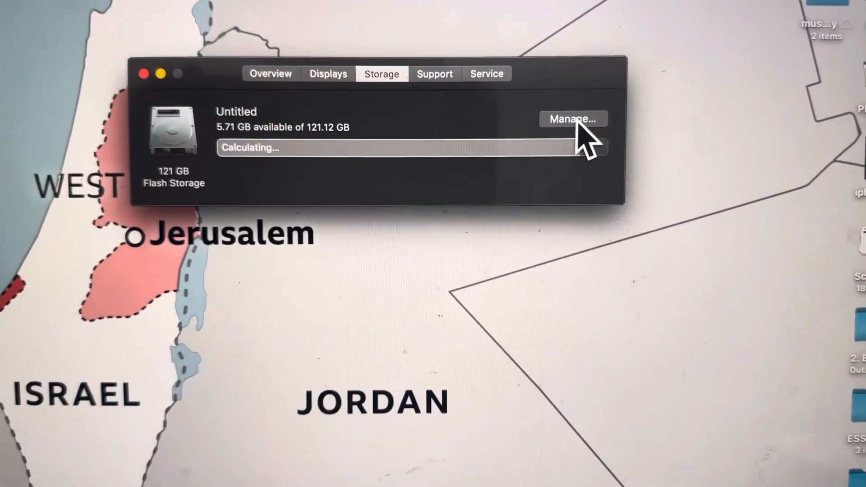
# - Open Storage Management on Applications (20.89 GB) and scroll down to Firefox
pyautogui.click(572, 119)
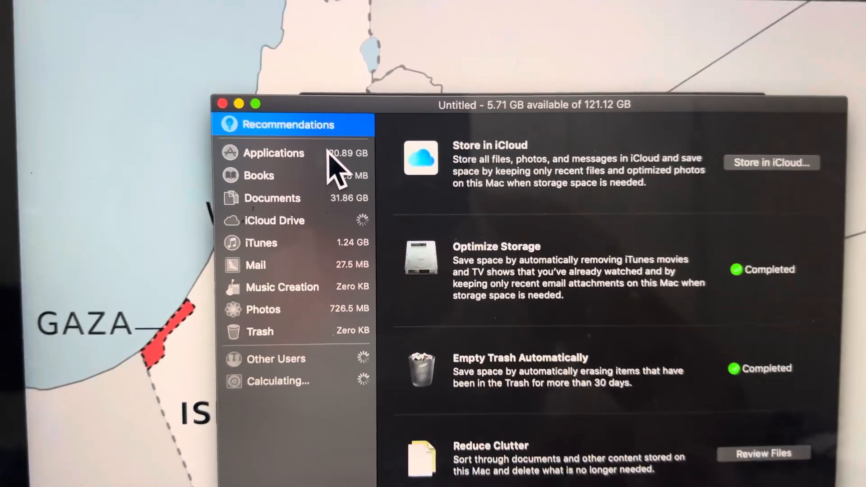
pyautogui.click(273, 153)
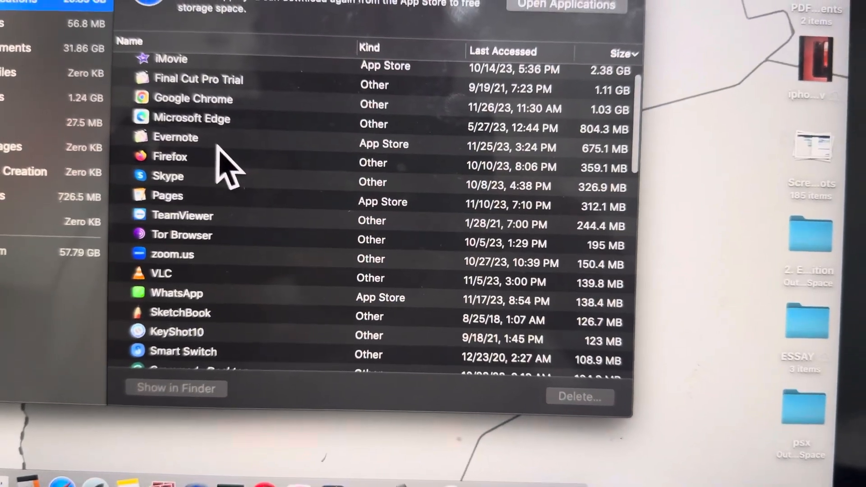
pyautogui.scroll(-3)
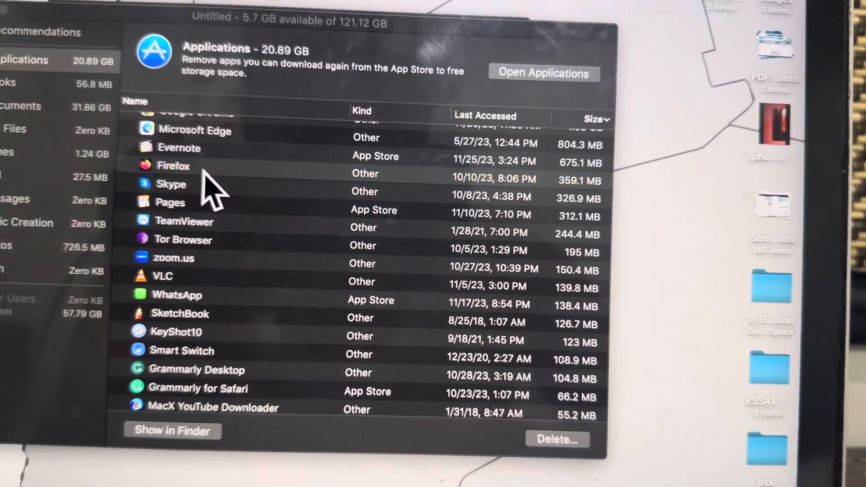
# - Delete Firefox to free 359.1 MB
pyautogui.click(542, 72)
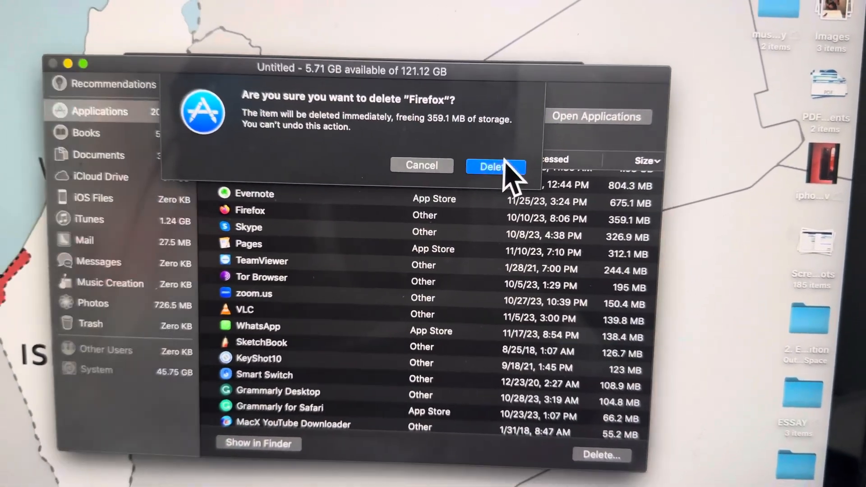
pyautogui.click(494, 167)
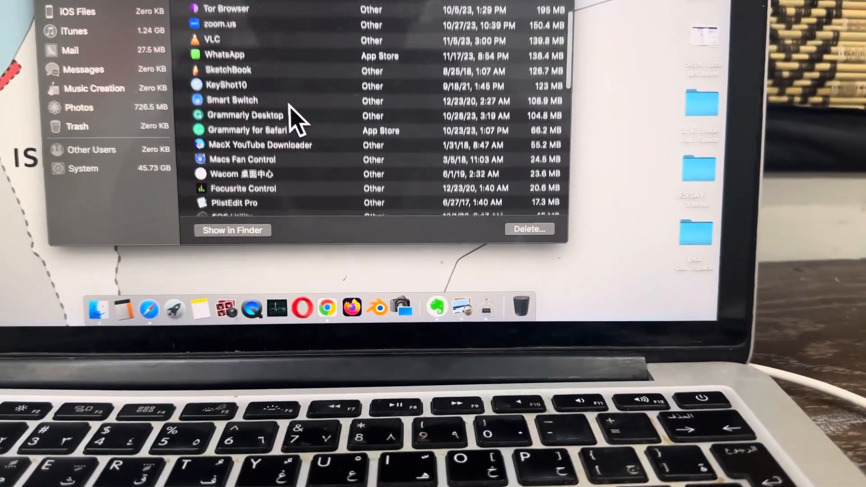
# - Scroll to the smallest apps and select the 1.7 MB YouTube app
pyautogui.scroll(-3)
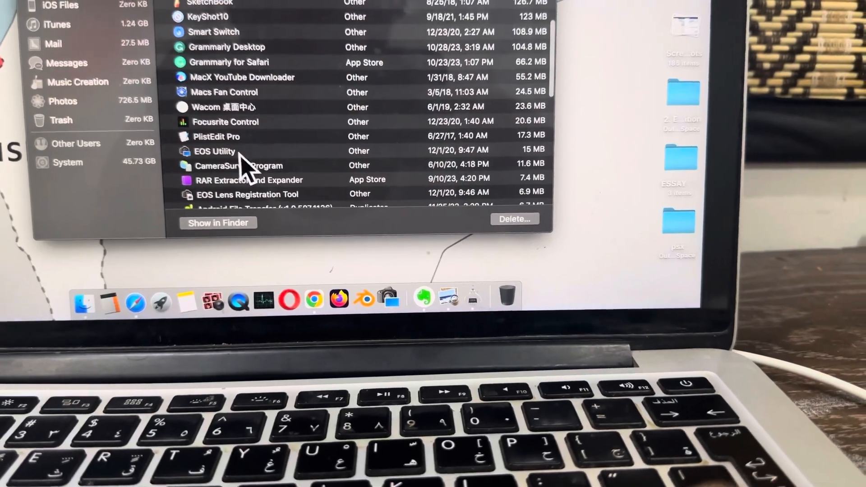
pyautogui.scroll(-3)
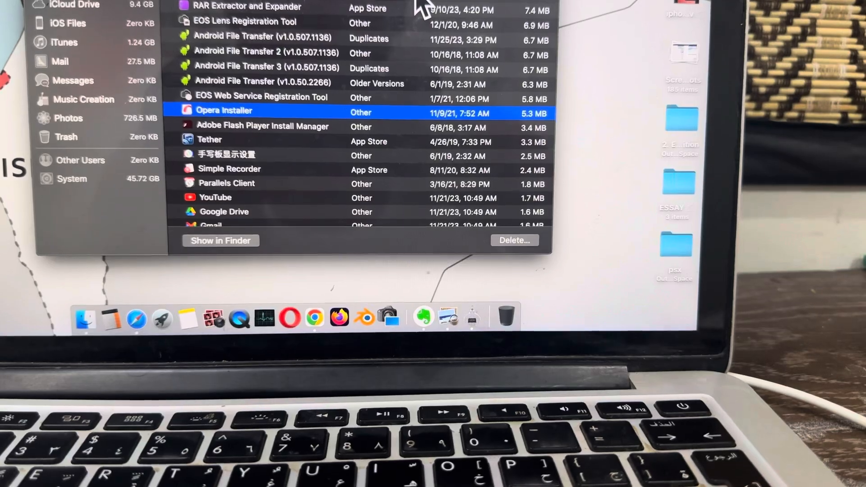
pyautogui.scroll(-3)
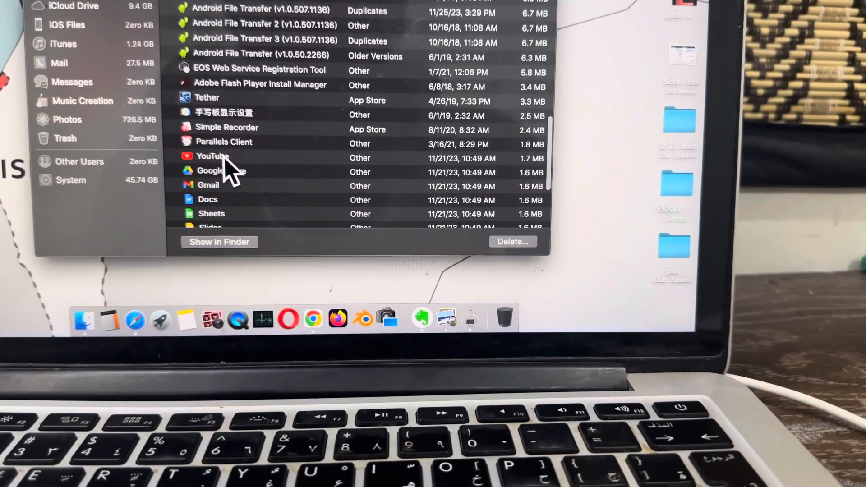
pyautogui.click(213, 157)
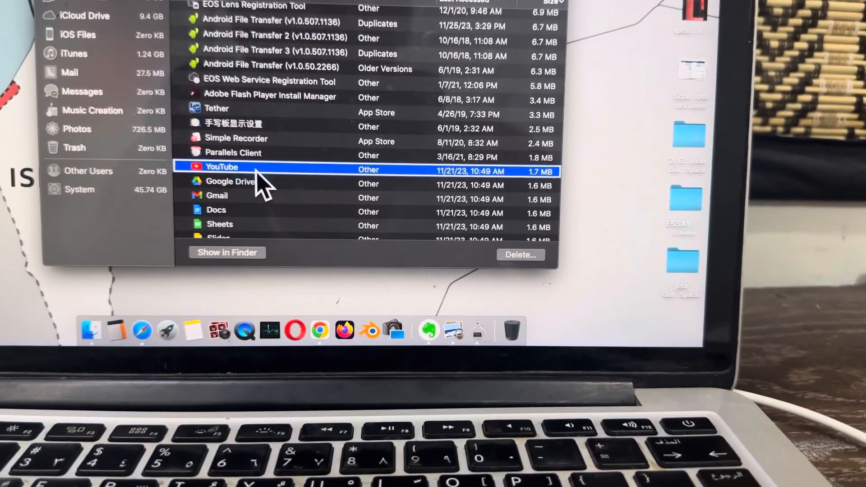